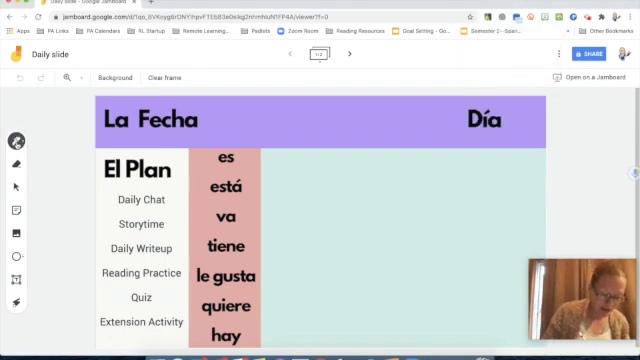
Join the Zoom meeting audio using 'Join with Computer Audio'
{"action": "left_click", "coordinate": [16, 140]}
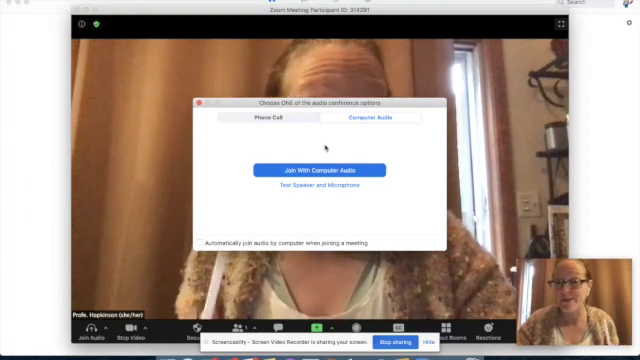
{"action": "left_click", "coordinate": [272, 120]}
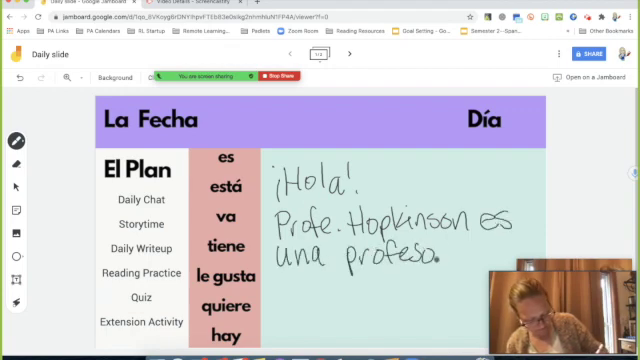
Add 'ra' with the pen so the sentence ends in 'profesora'
{"action": "type", "text": "ra"}
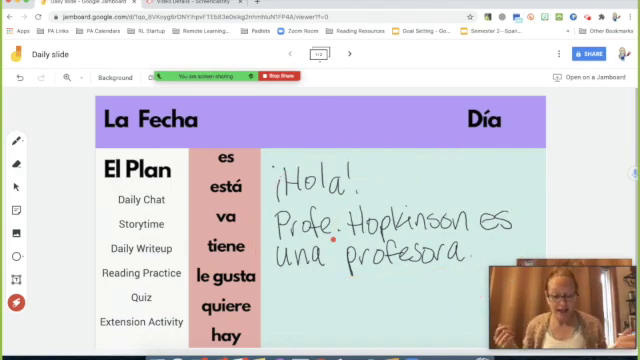
Create a new frame with the lined-paper background from the frame bar
{"action": "left_click", "coordinate": [348, 54]}
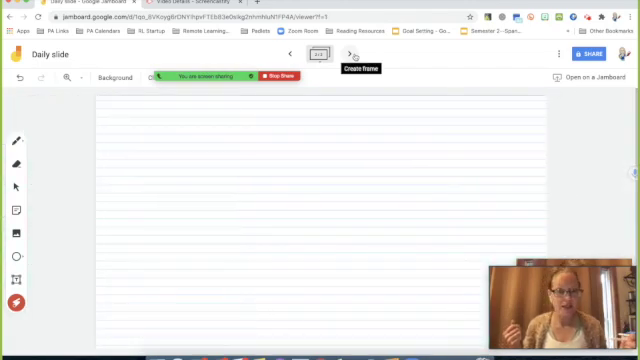
{"action": "left_click", "coordinate": [350, 56]}
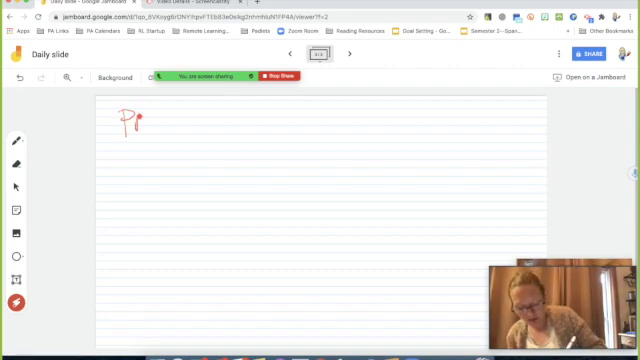
Handwrite 'Profe H. es una profesora.' on the lined frame and circle the 'H.'
{"action": "left_click_drag", "start_coordinate": [132, 120], "coordinate": [156, 128]}
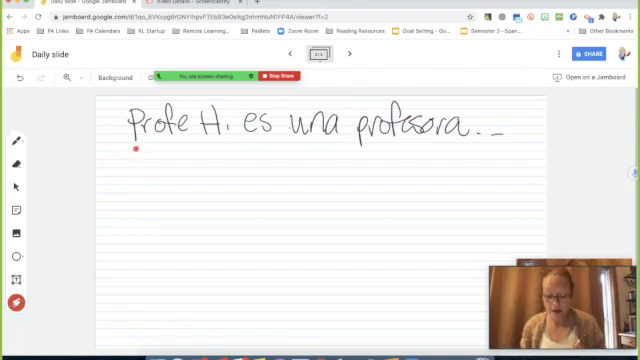
{"action": "left_click_drag", "start_coordinate": [224, 110], "coordinate": [216, 136]}
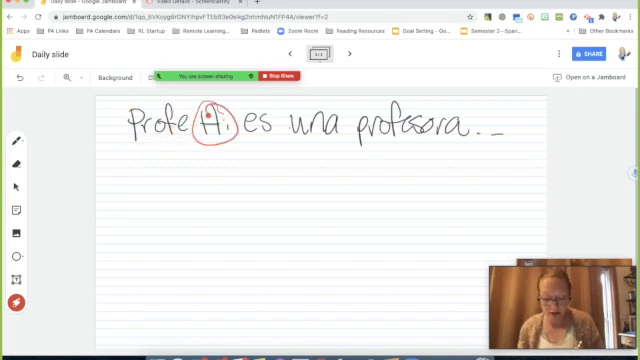